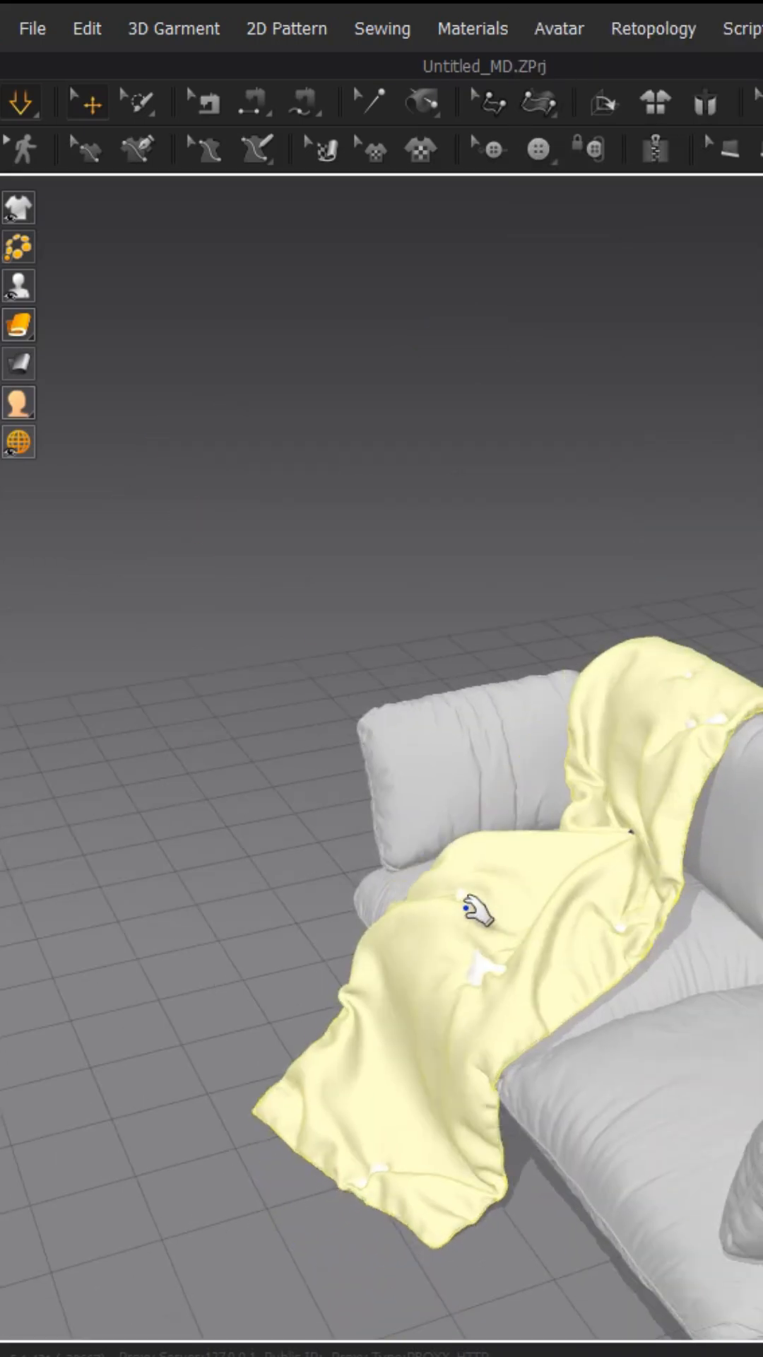
# - Pull the simulated blanket down so it drapes over the sofa arm and cushions
pyautogui.moveTo(476, 917); pyautogui.dragTo(501, 934)
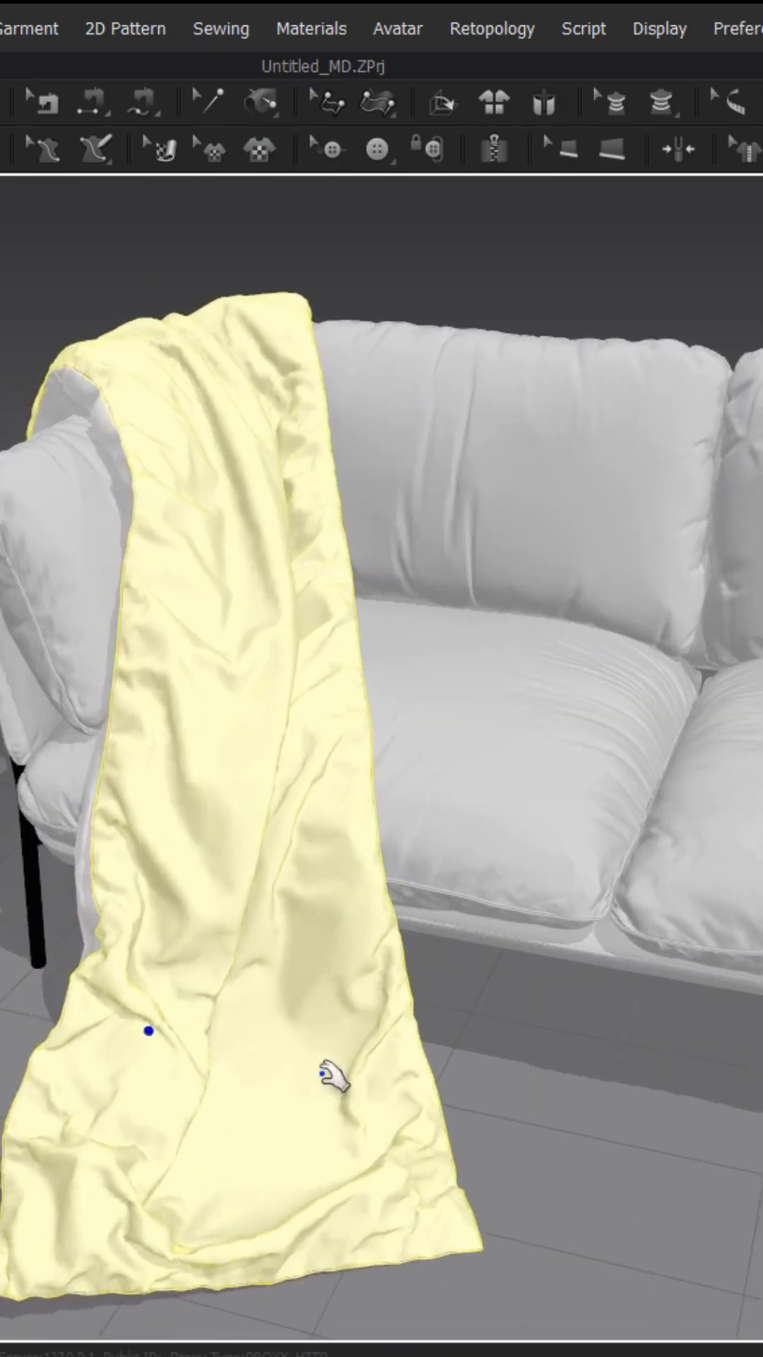
pyautogui.moveTo(330, 1090); pyautogui.dragTo(241, 995)
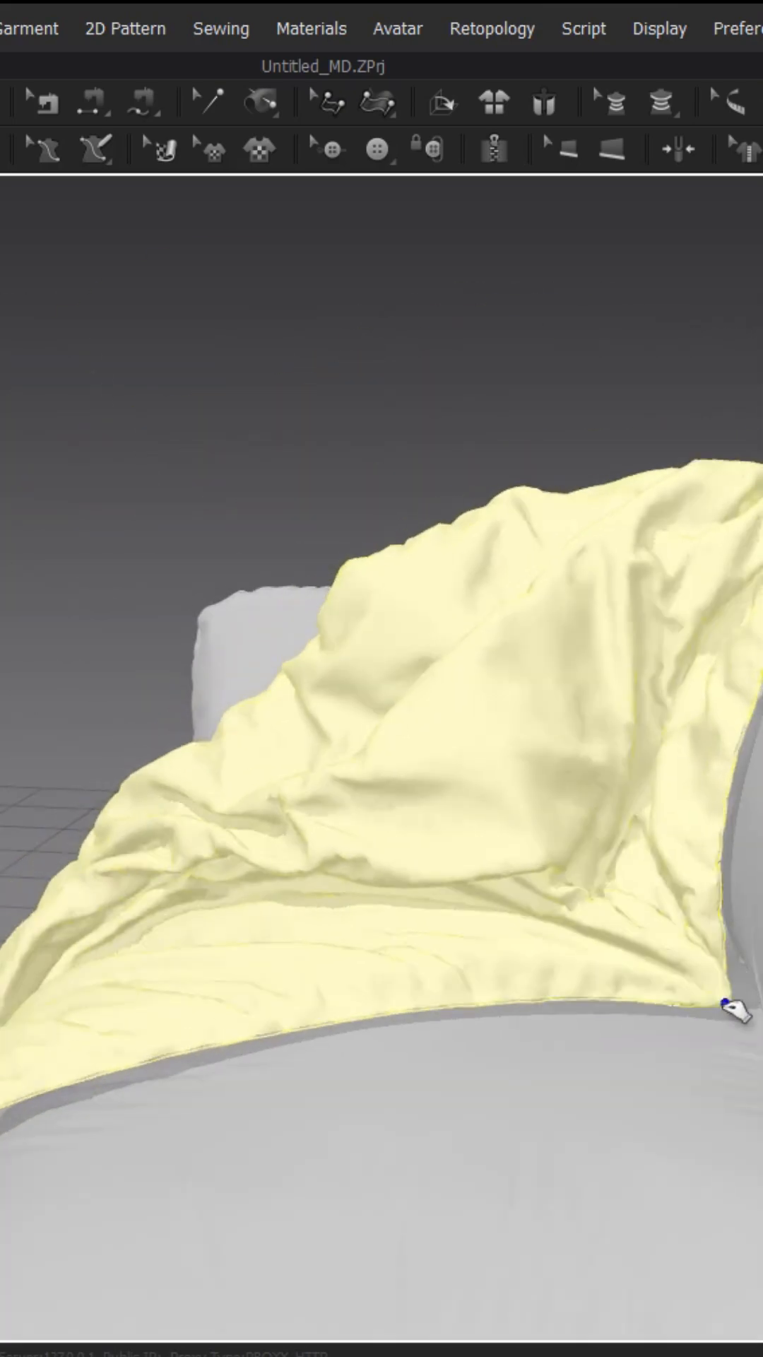
pyautogui.click(262, 103)
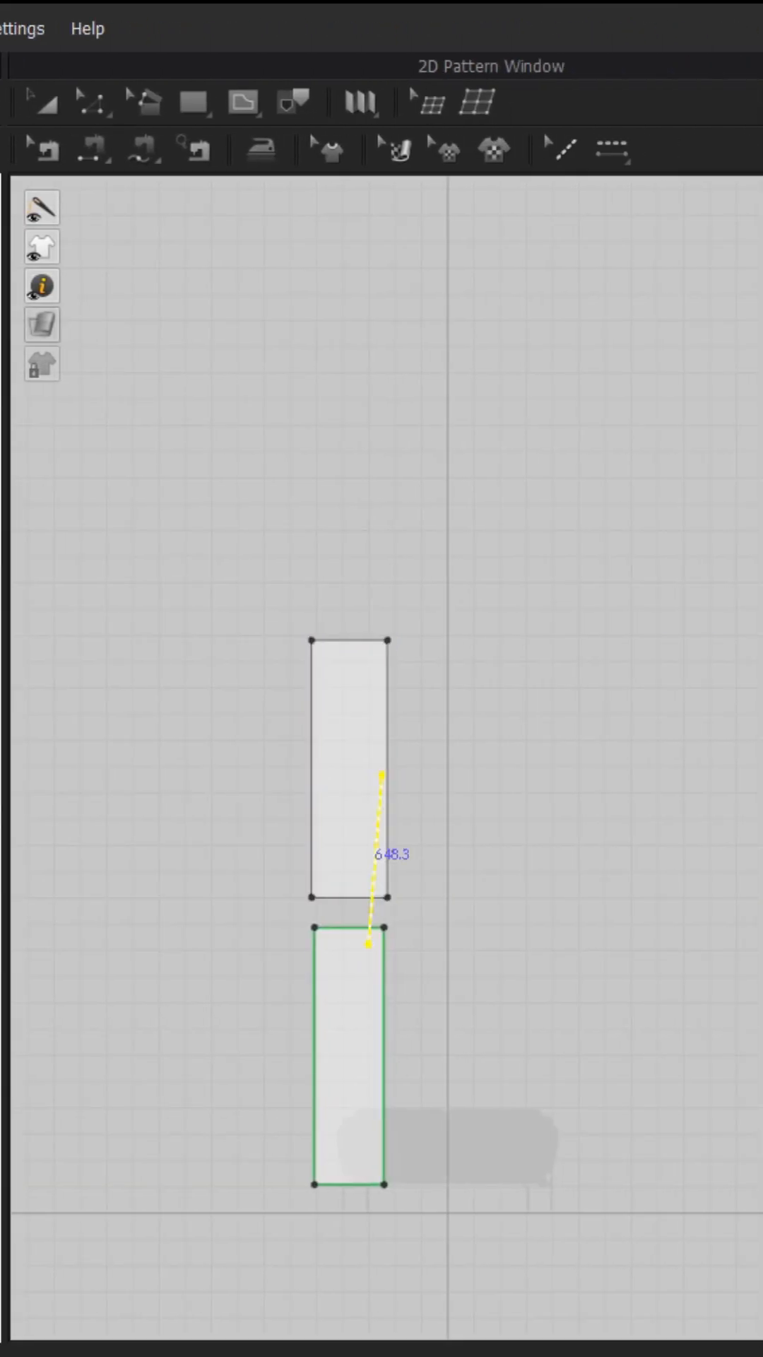
# - Show the blanket's flat pattern with its two long rectangular panels
pyautogui.click(40, 102)
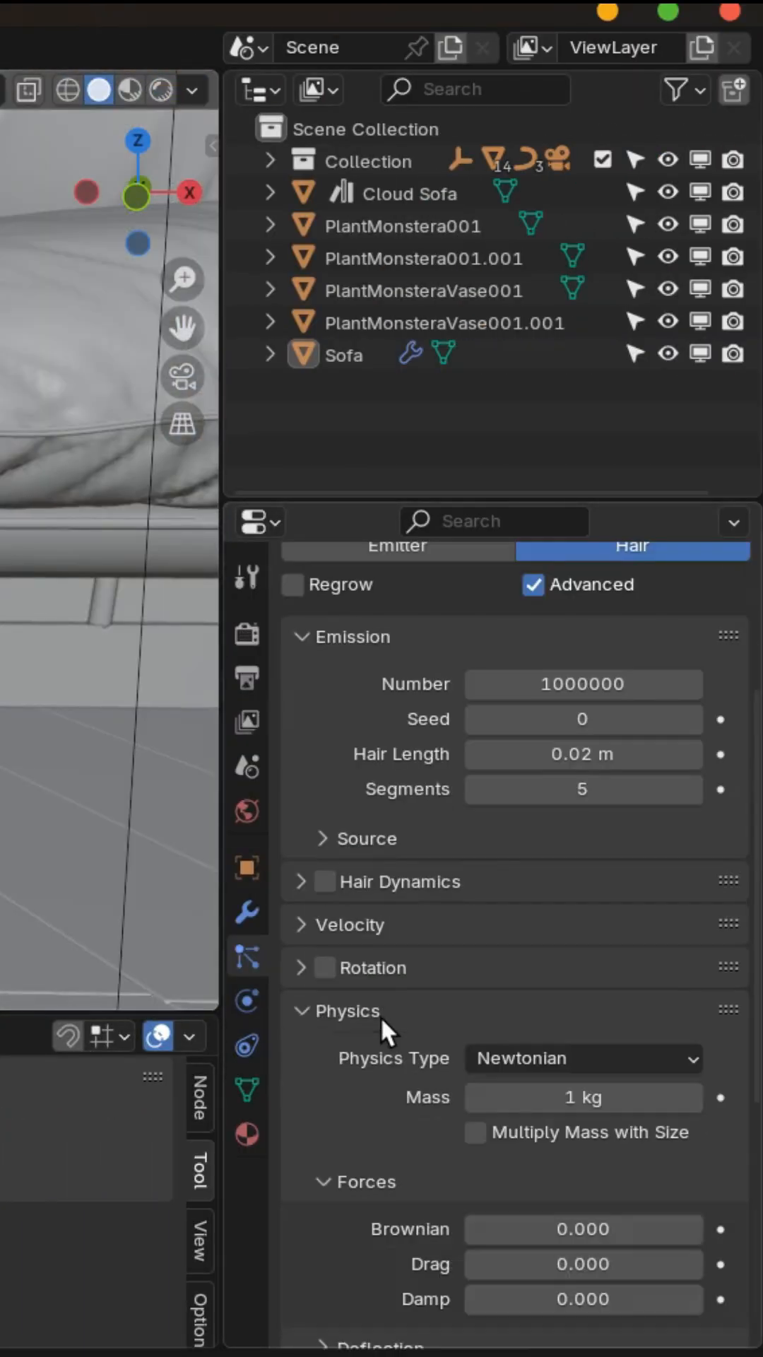
# - Set the hair Brownian force to 0.005 and the root diameter to 0.01 m
pyautogui.write('0.005')
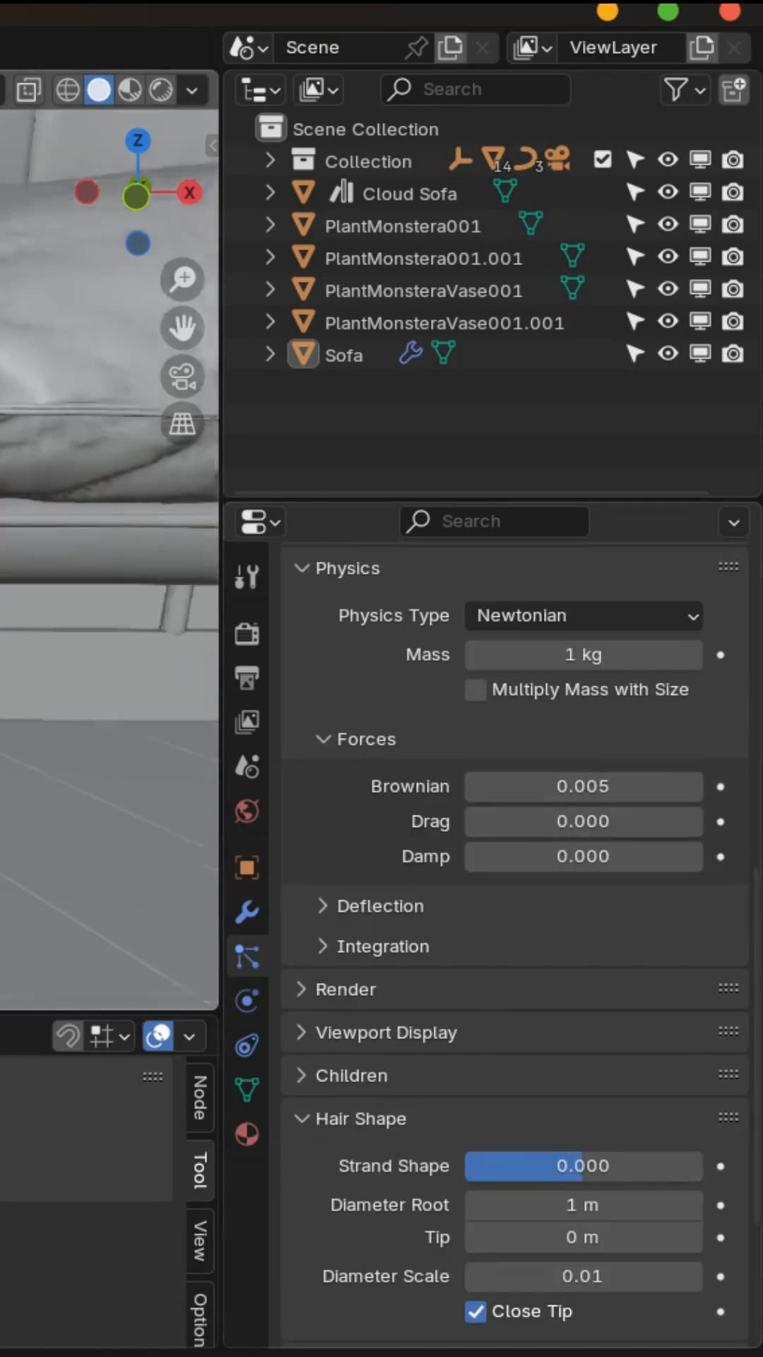
pyautogui.click(582, 1204)
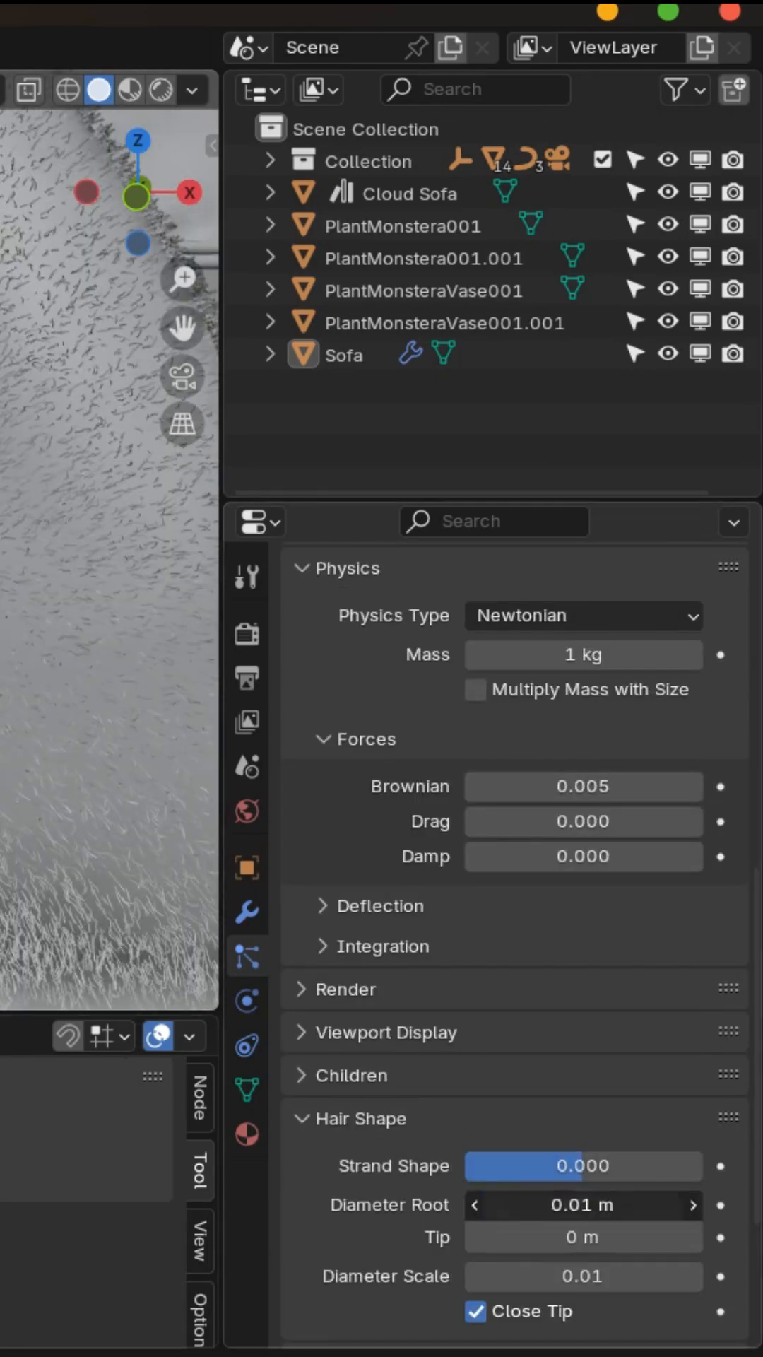